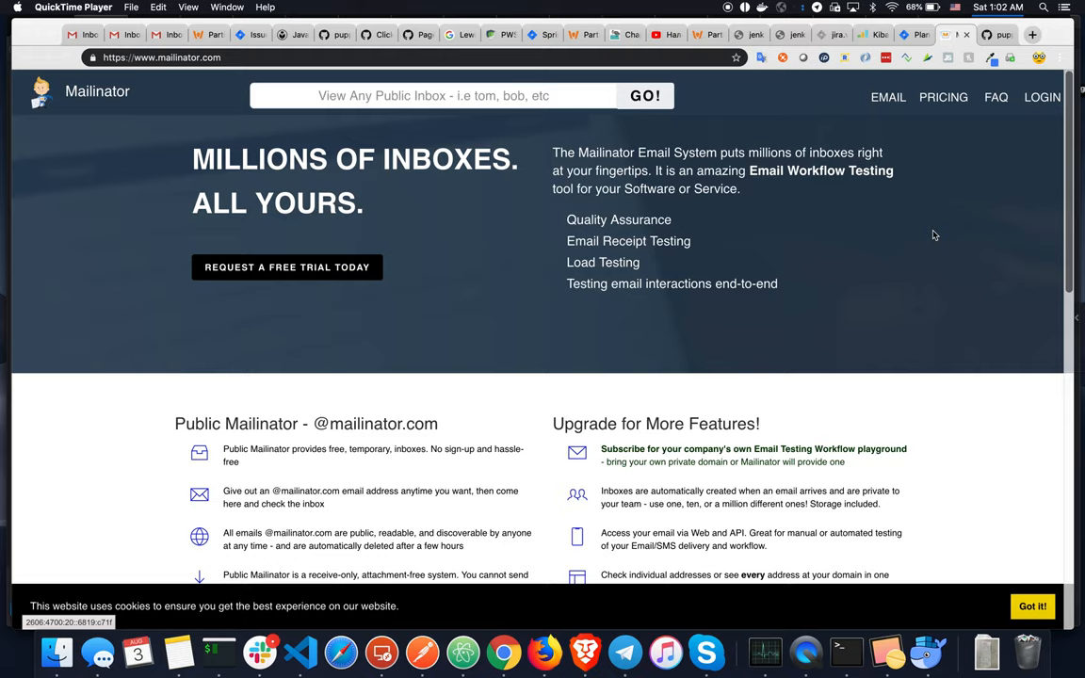
mouse_move(594, 463)
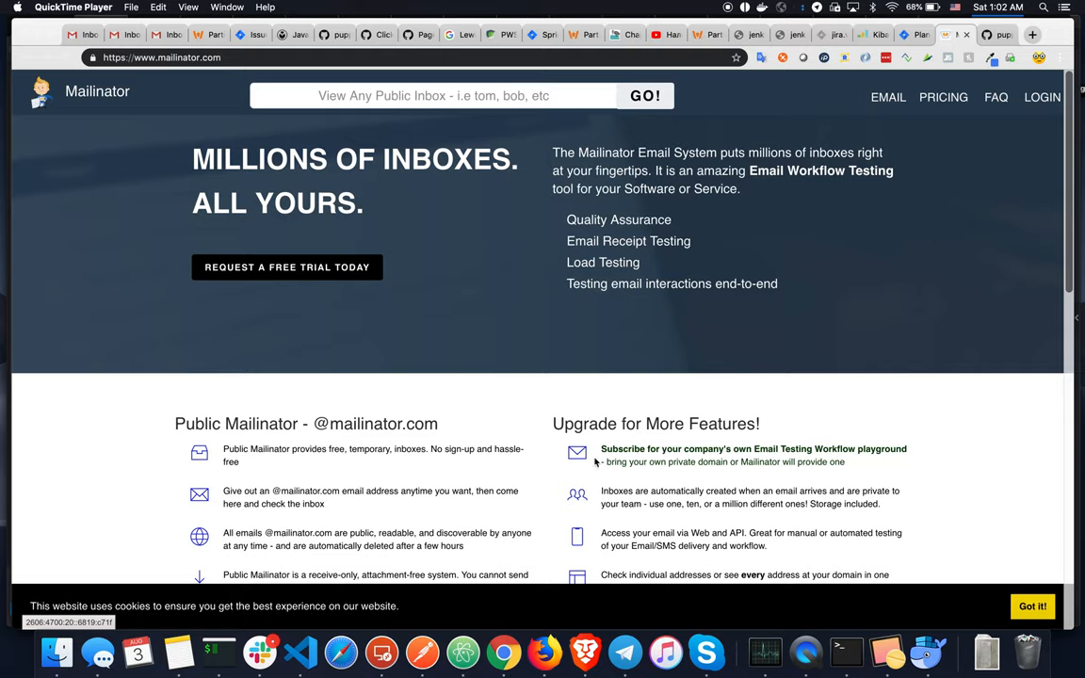
Step: Switch from Mailinator in Chrome to the bullshit.js Puppeteer script in VS Code
click(299, 651)
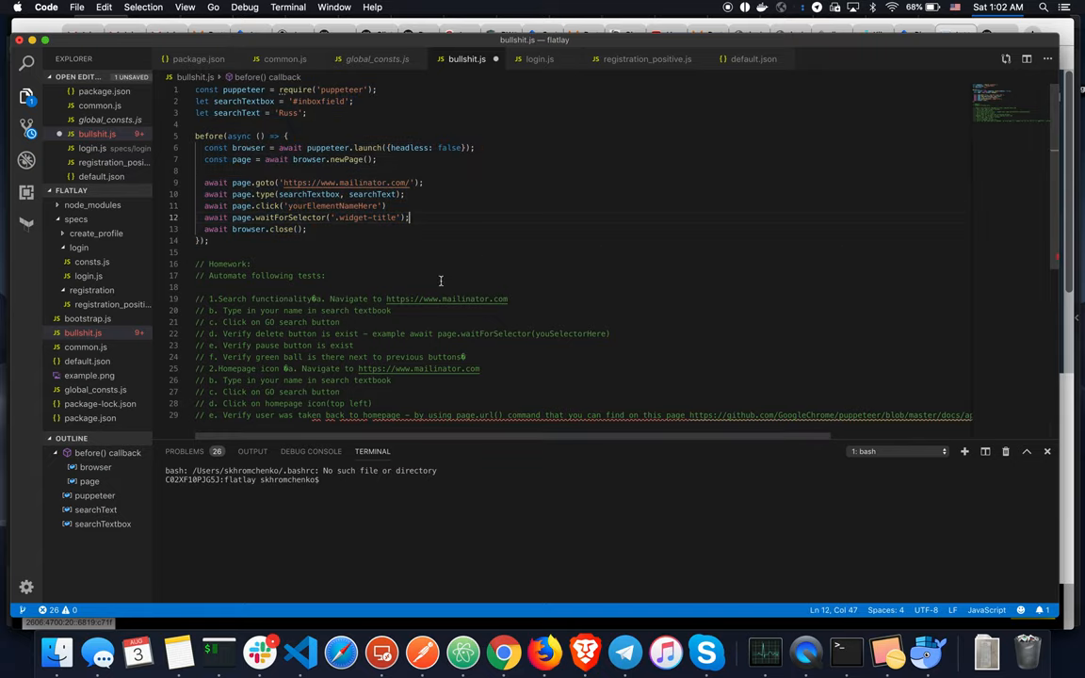
click(503, 650)
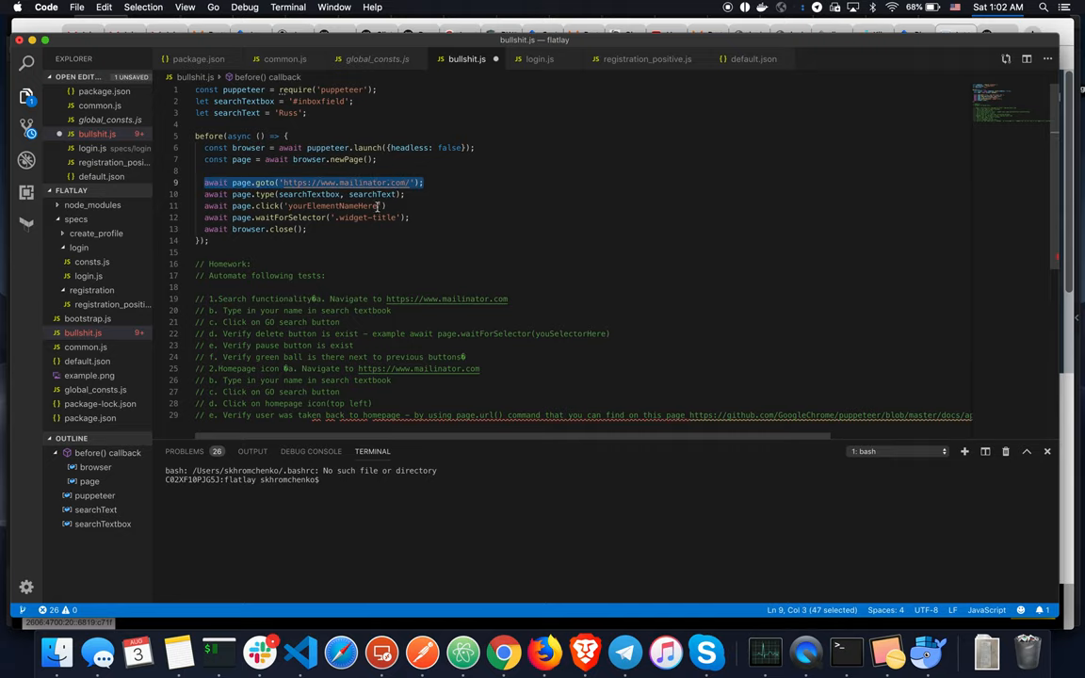
mouse_move(503, 649)
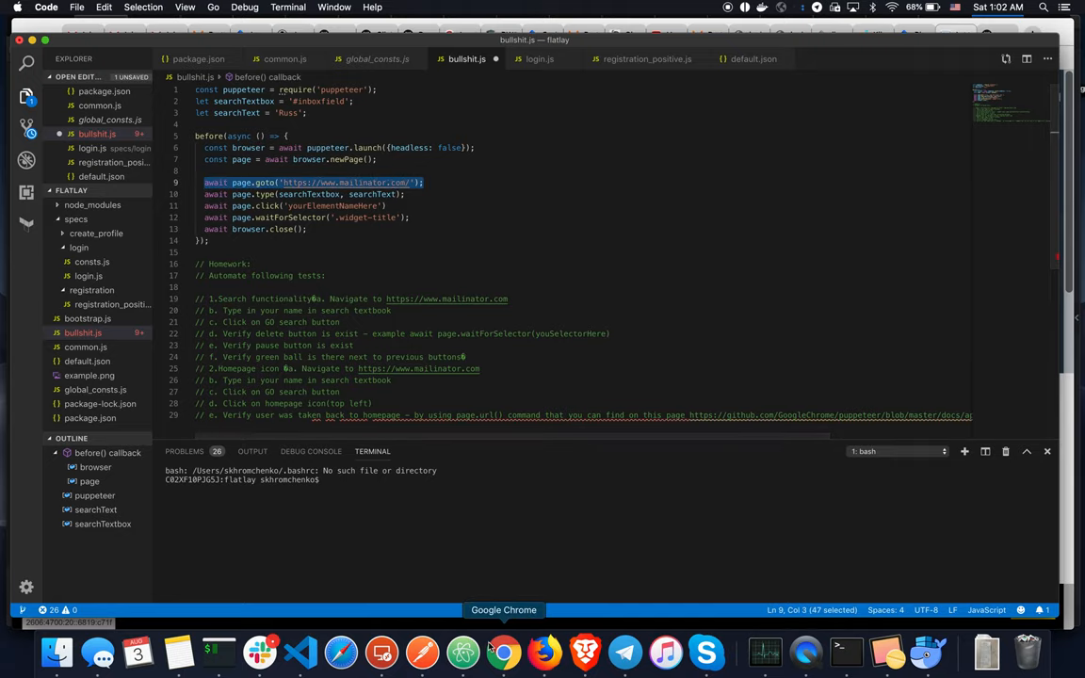
click(503, 651)
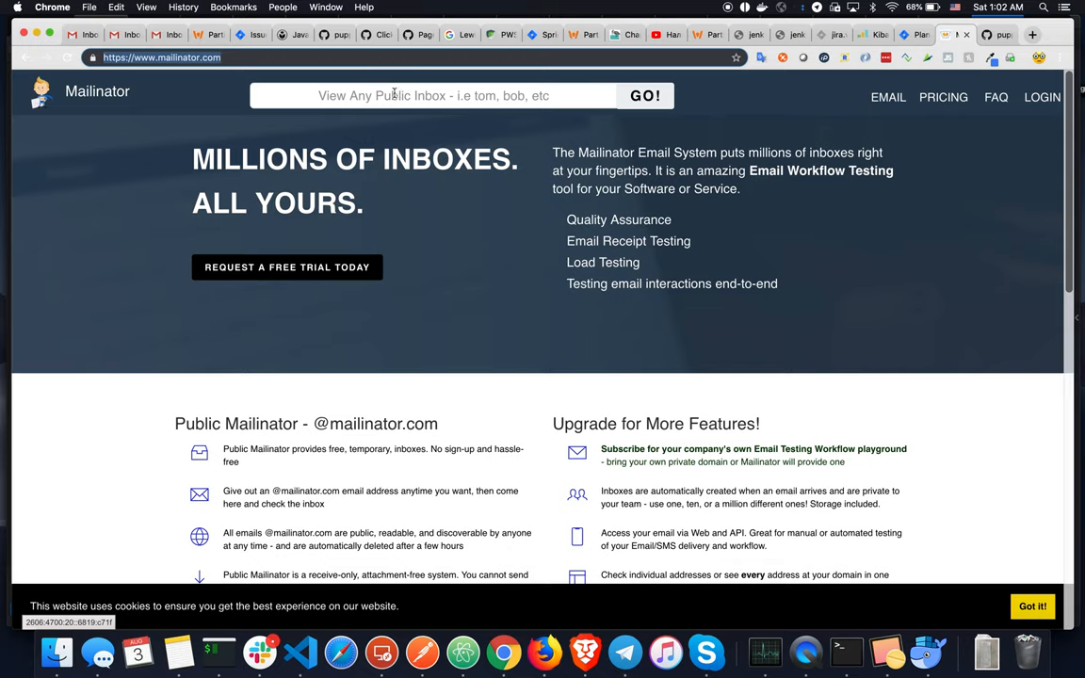
click(432, 96)
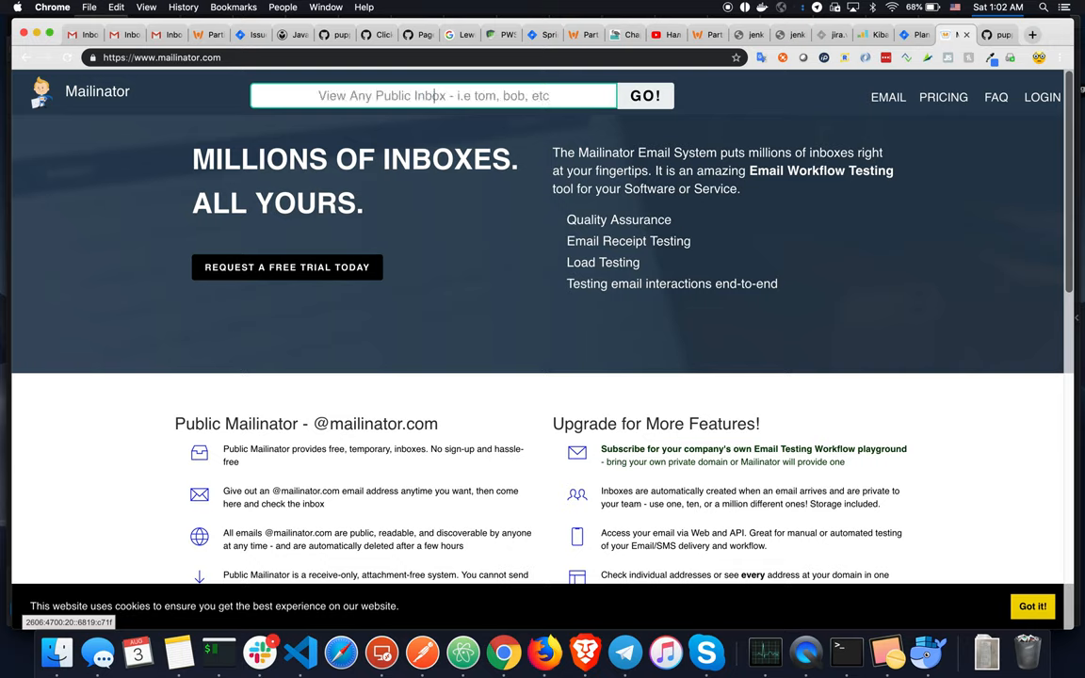
right_click(433, 95)
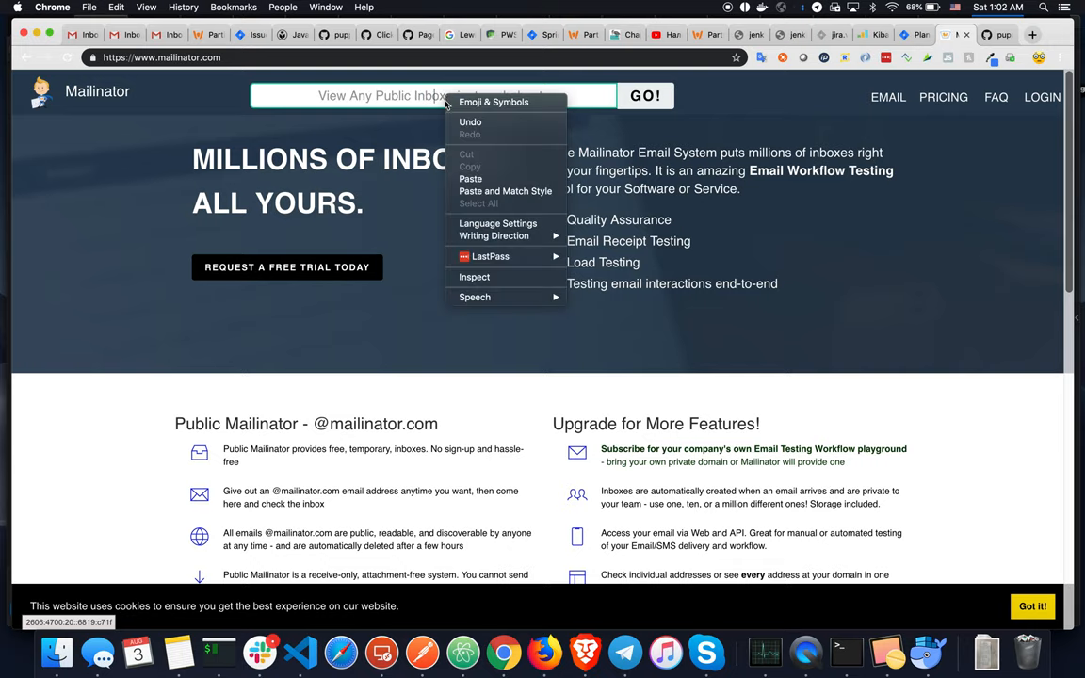
mouse_move(473, 277)
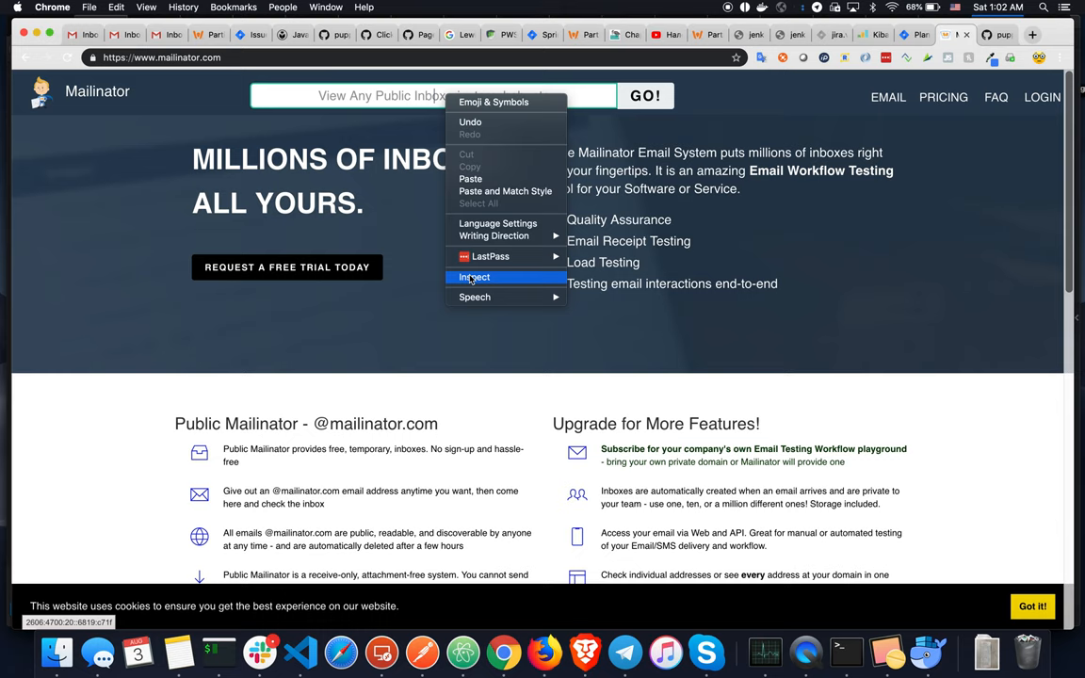
click(473, 277)
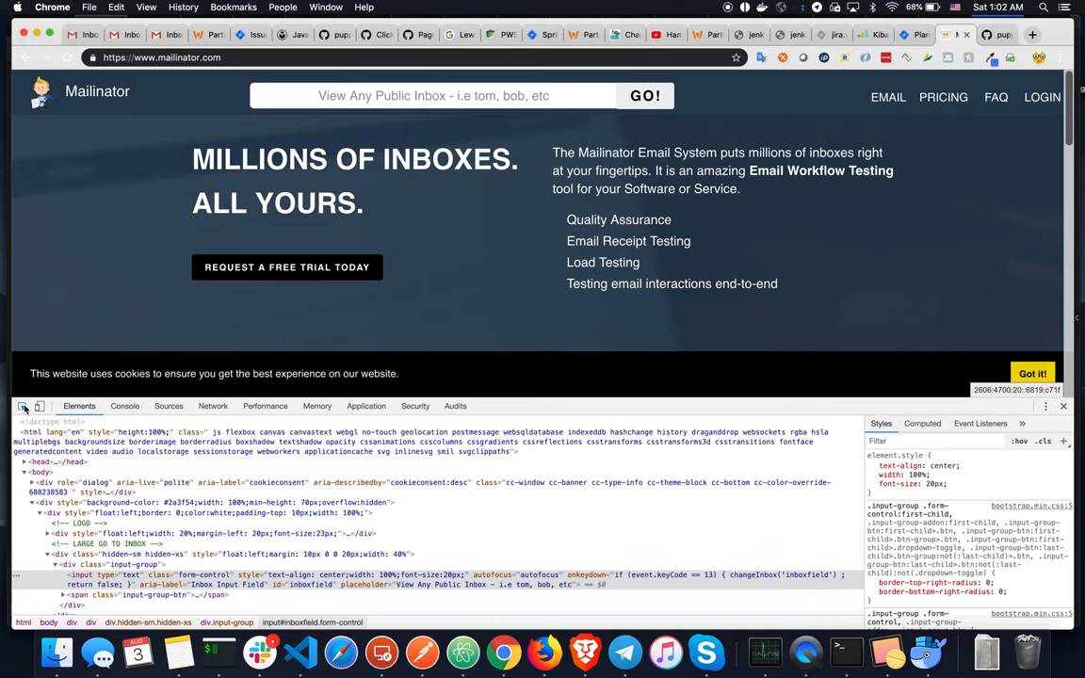
Step: Search the Elements markup for #inboxfield, confirming a single match on the search input
click(23, 406)
text(.form-control)
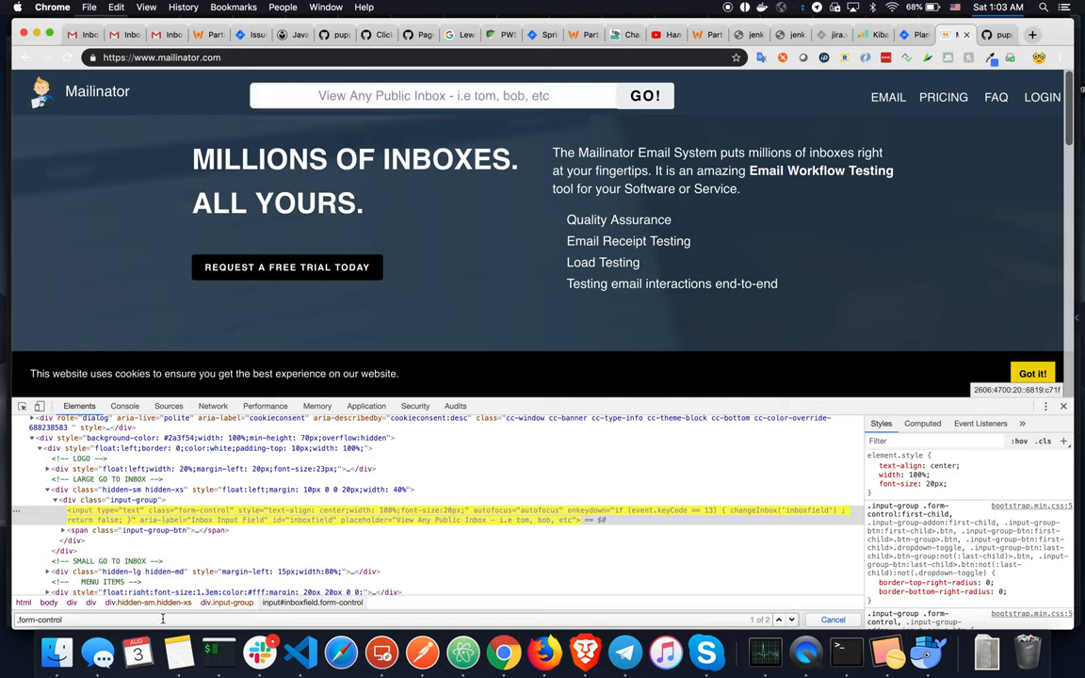
click(778, 620)
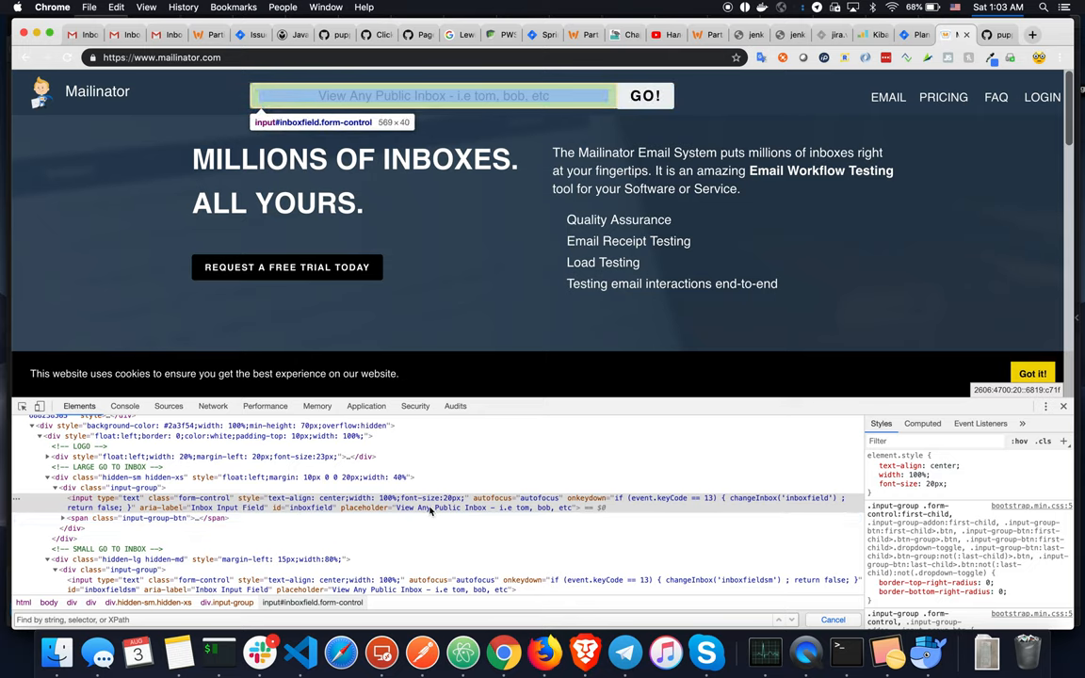
mouse_move(303, 509)
text(inboxfield)
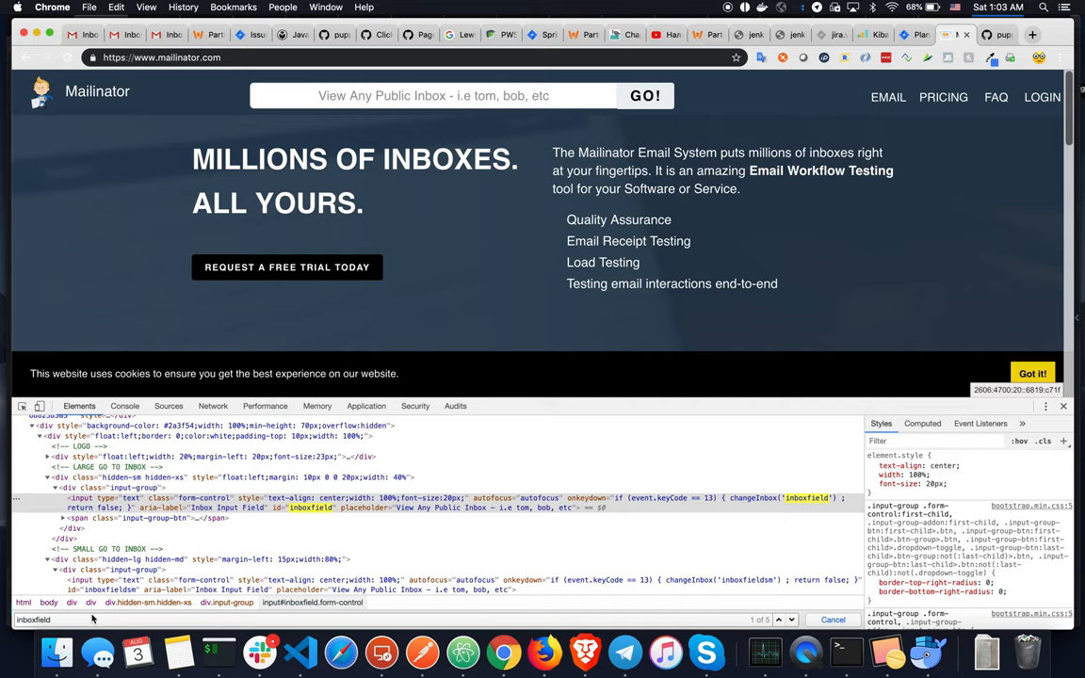
click(451, 497)
text(#)
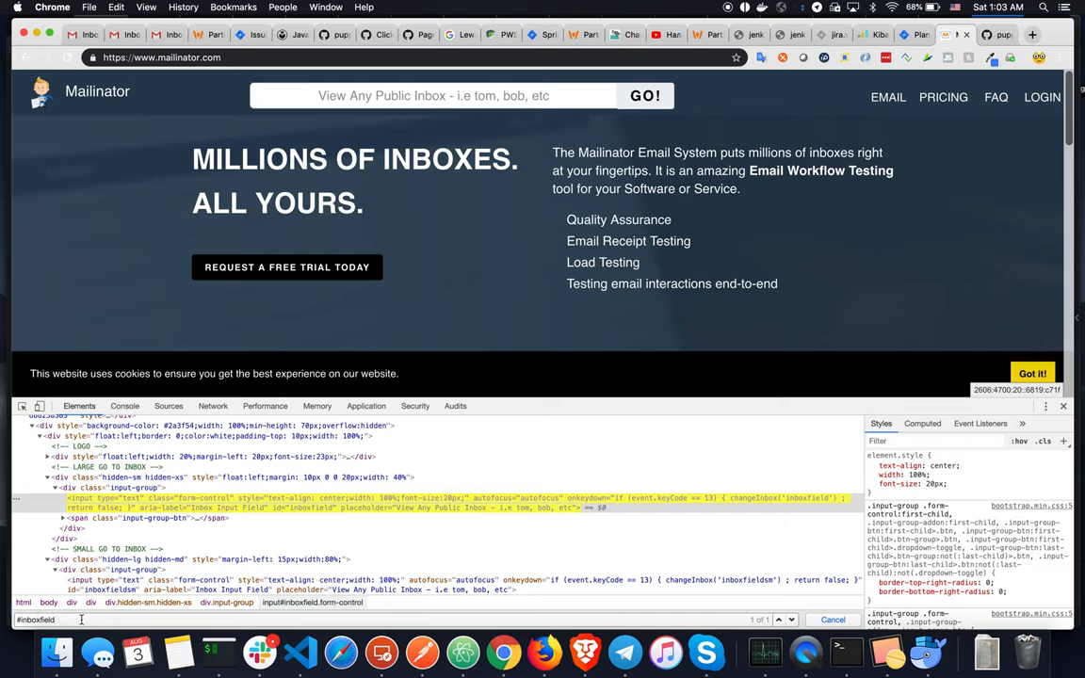
mouse_move(341, 650)
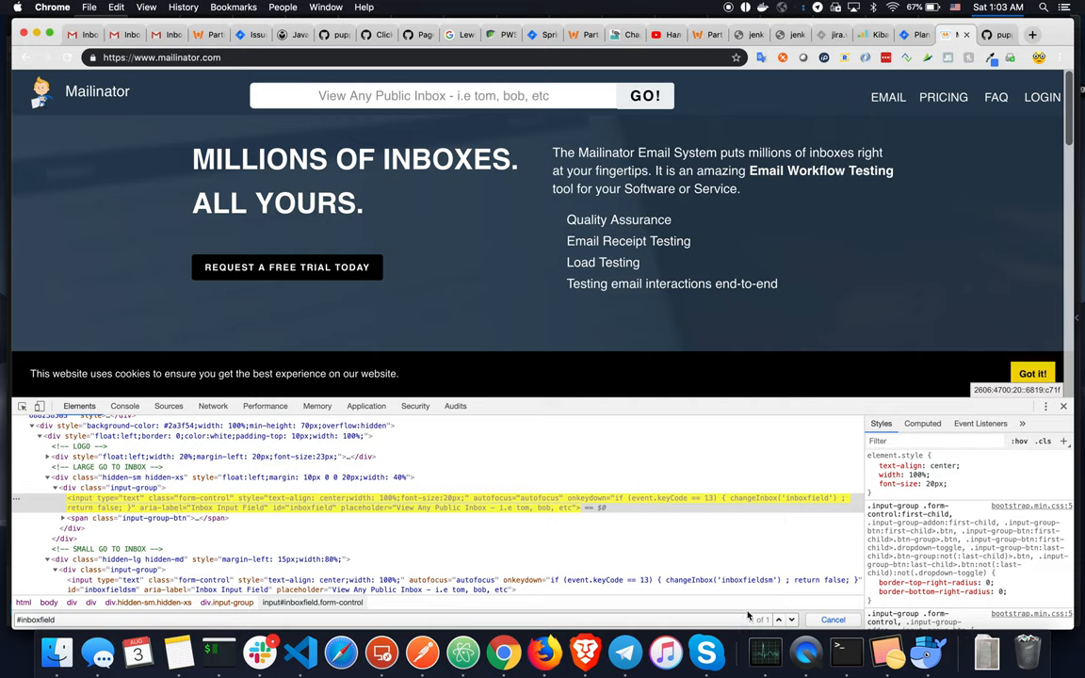
mouse_move(415, 504)
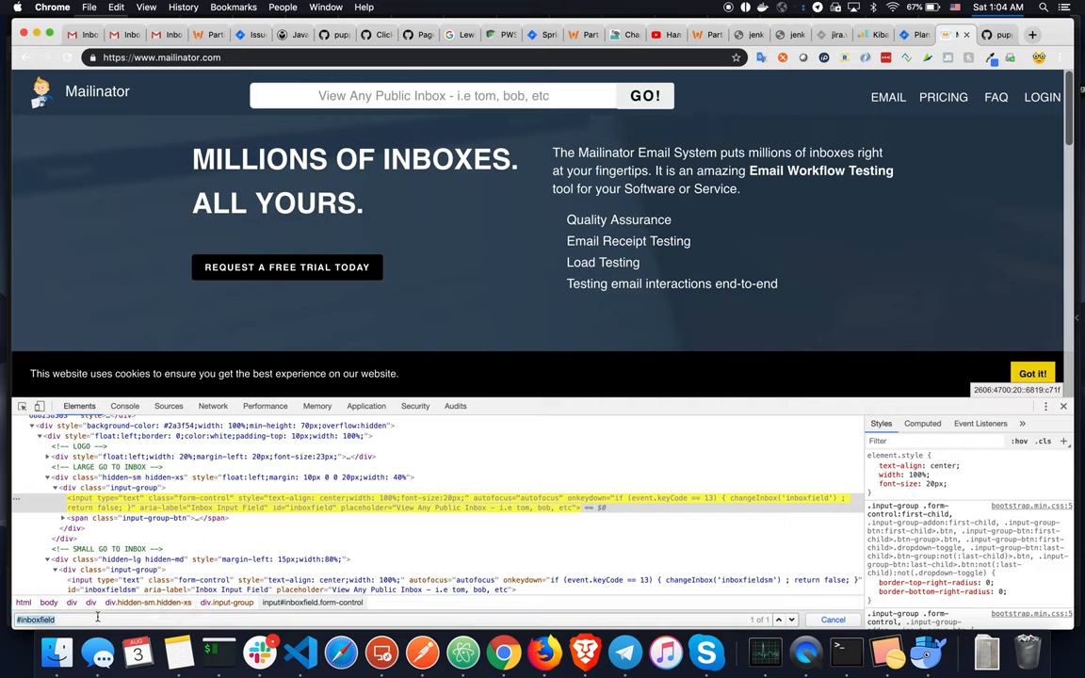
Step: Check the script's searchTextbox selector '#inboxfield' in VS Code, then return to Chrome
click(299, 651)
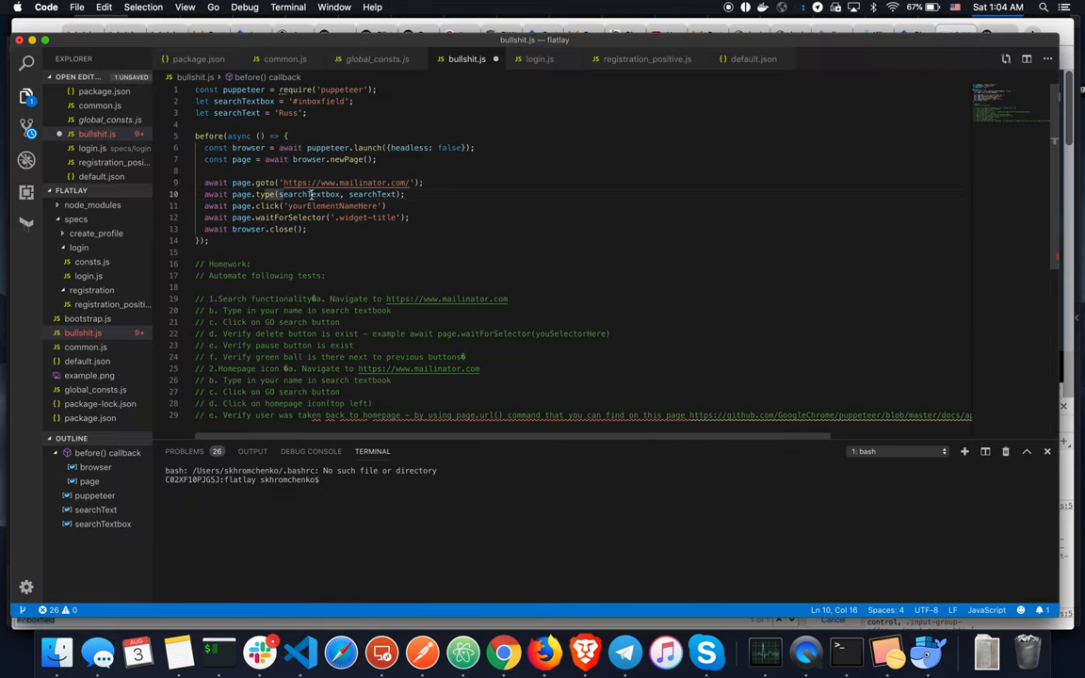
double_click(309, 194)
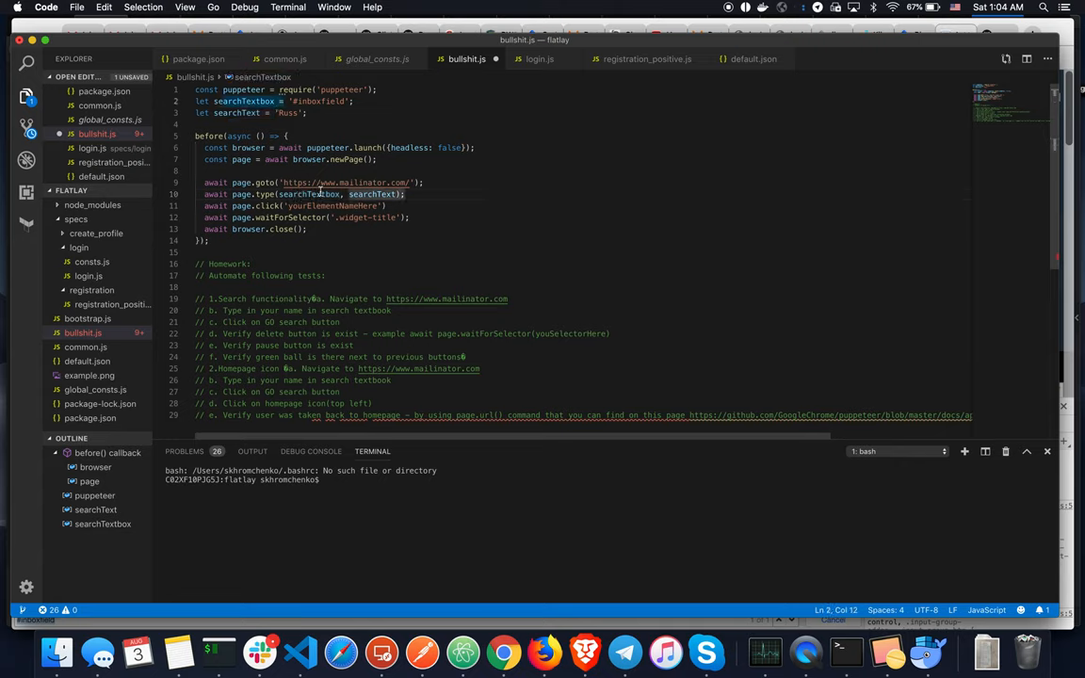
double_click(309, 194)
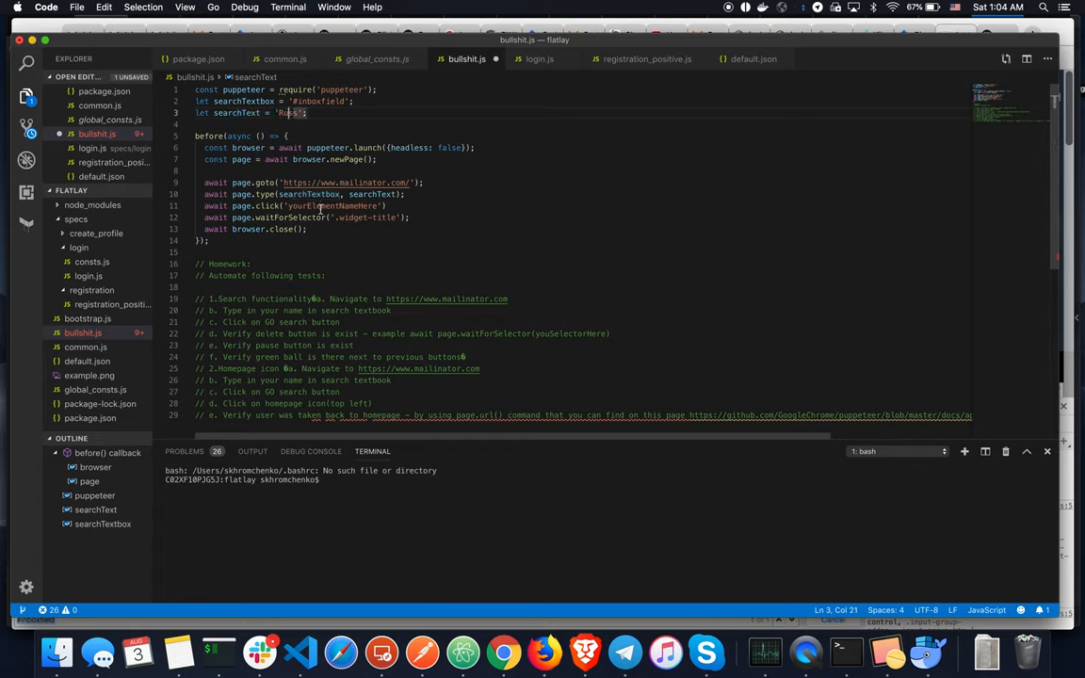
mouse_move(504, 651)
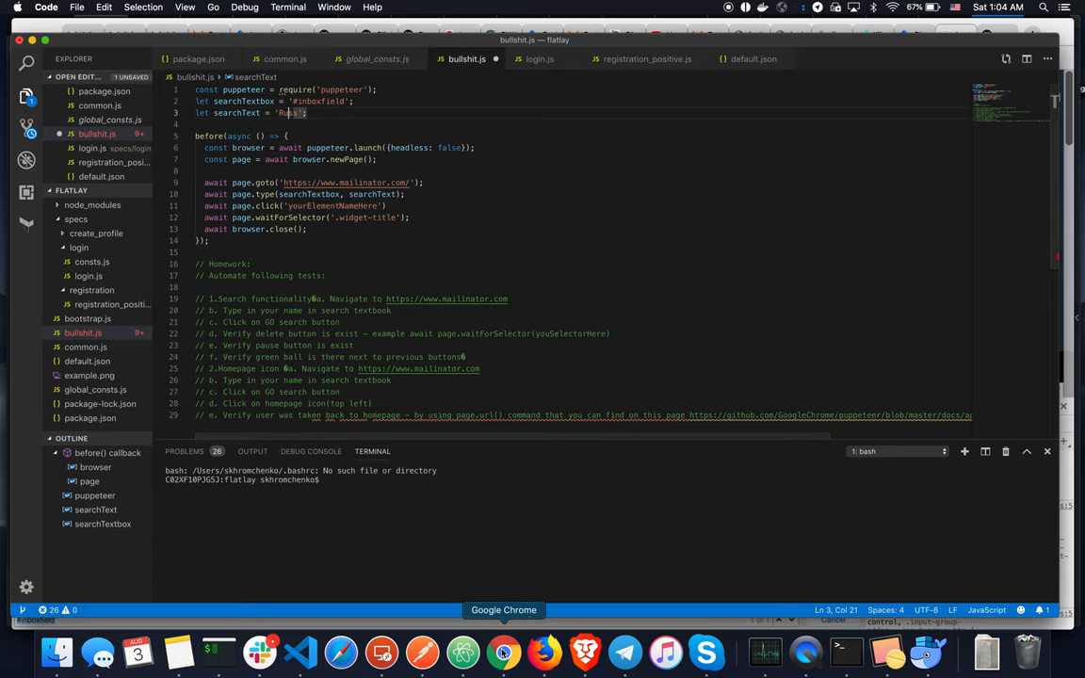
click(503, 651)
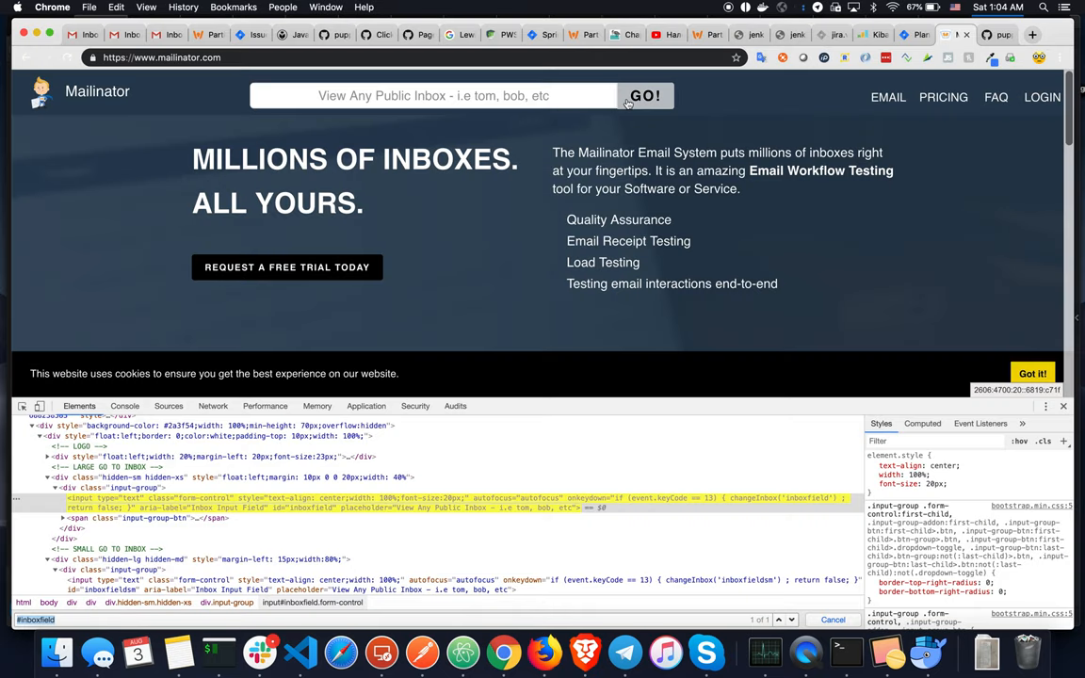
Step: Inspect the GO! button, identified as the only #go_inbox1 element
click(22, 405)
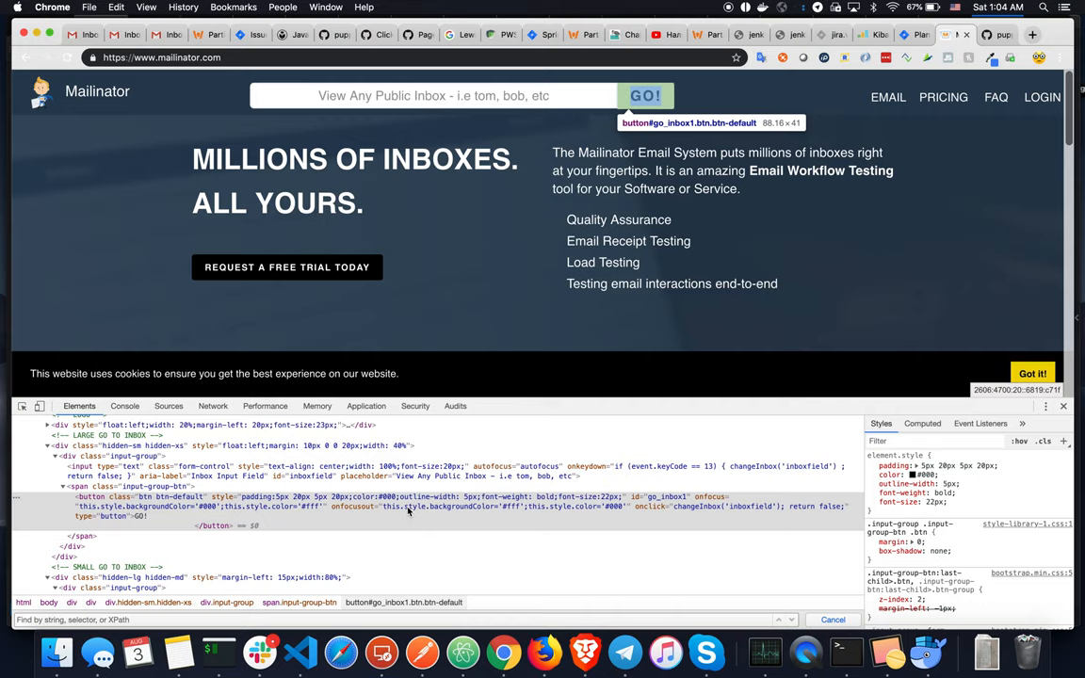
mouse_move(453, 501)
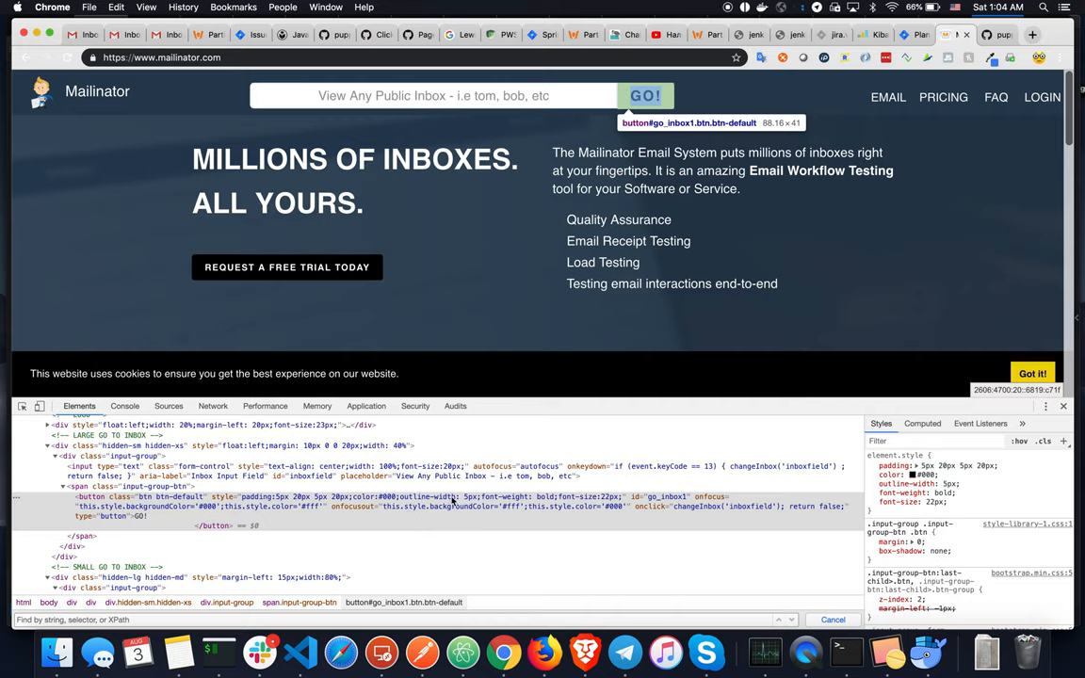
mouse_move(157, 503)
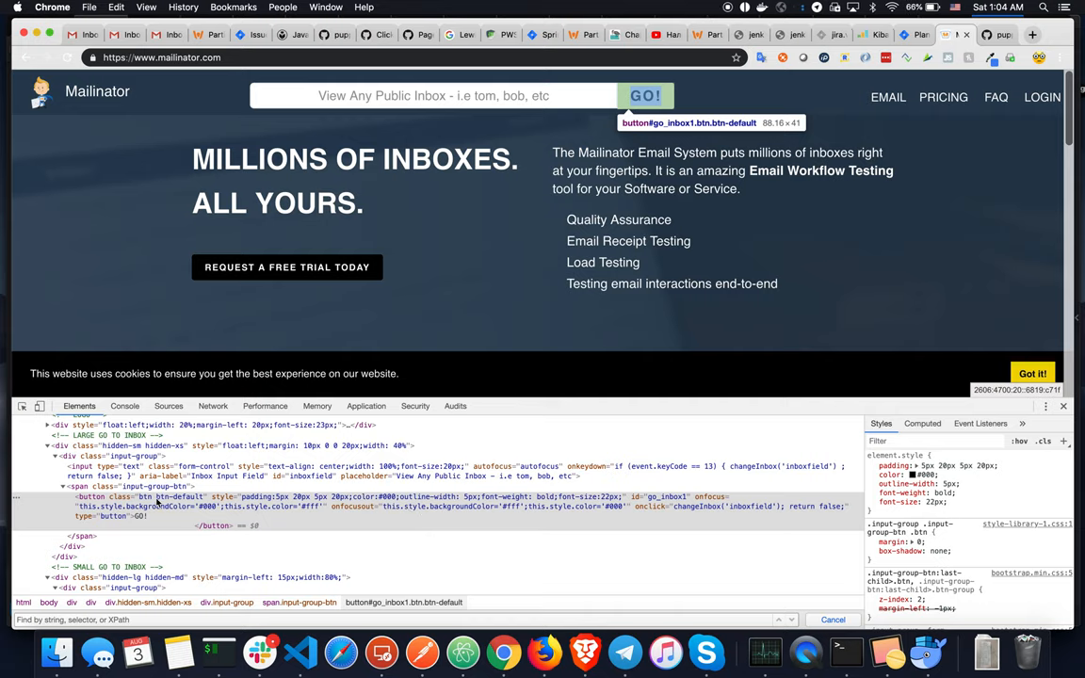
mouse_move(668, 505)
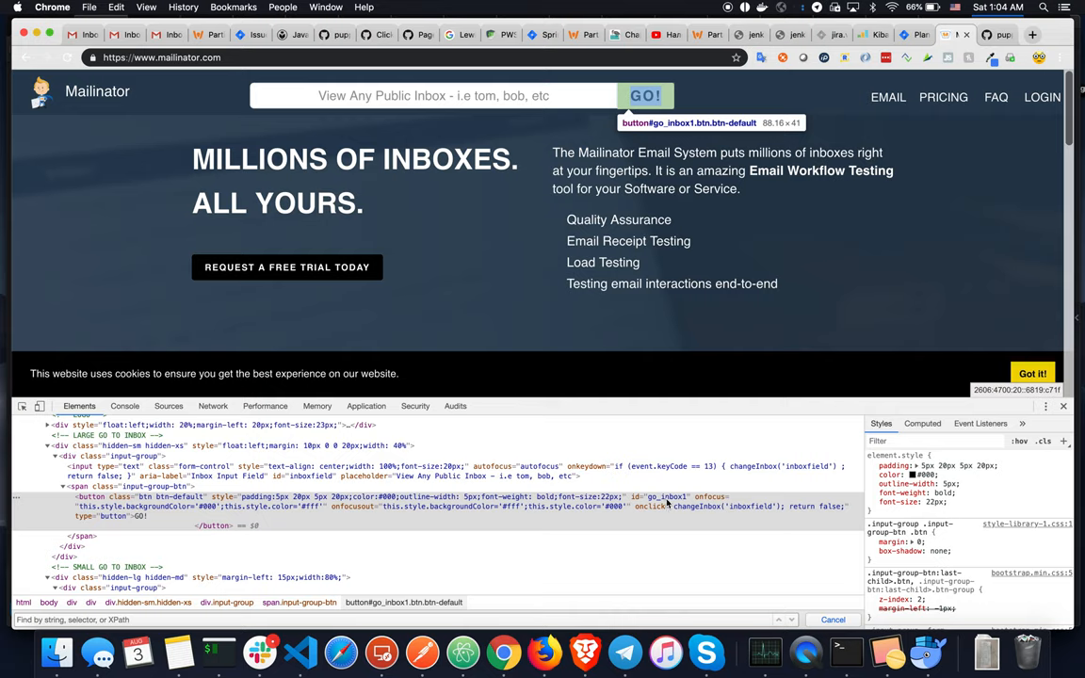
mouse_move(666, 496)
text(#go_inbox1)
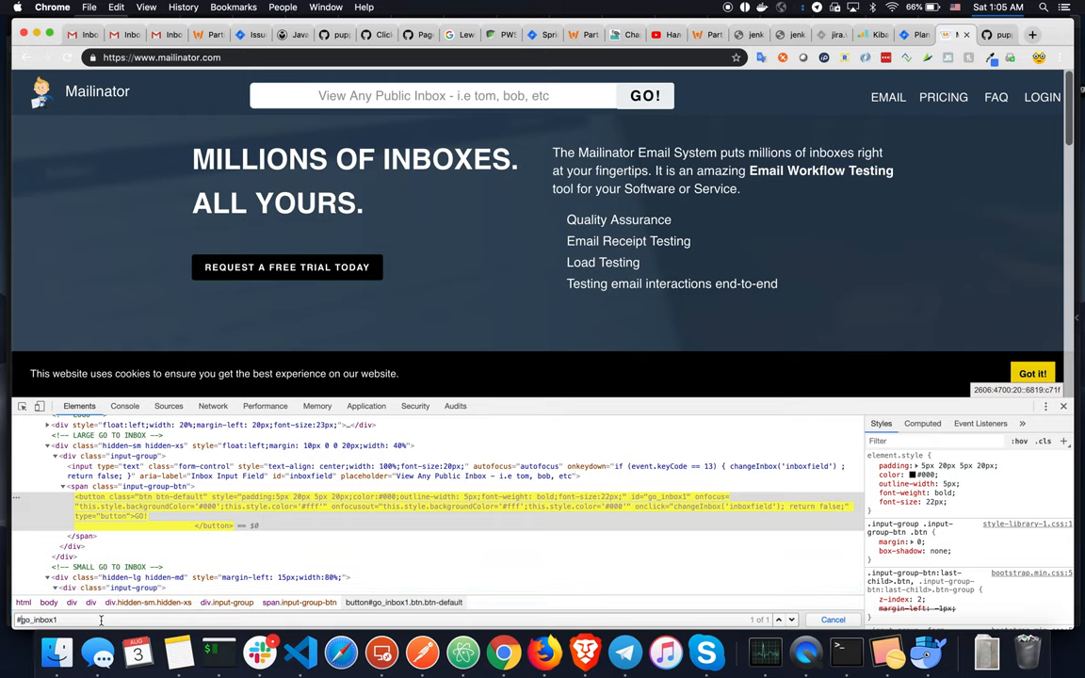
mouse_move(624, 650)
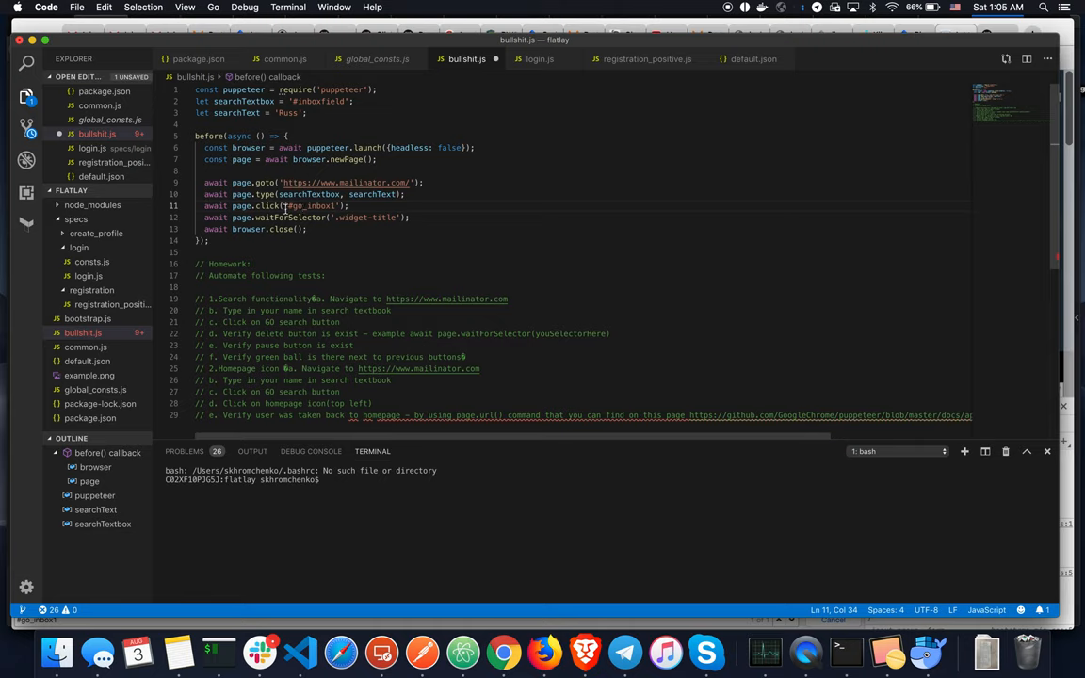
Step: Review the page.click('#go_inbox1') line in bullshit.js, then return to Mailinator
double_click(287, 206)
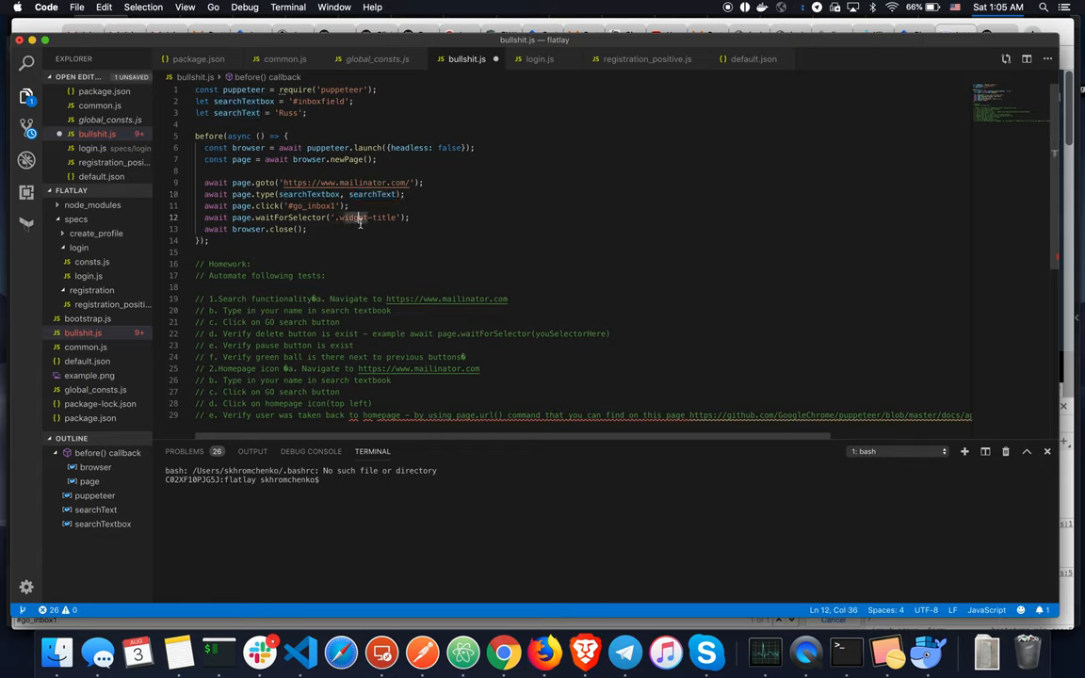
click(282, 205)
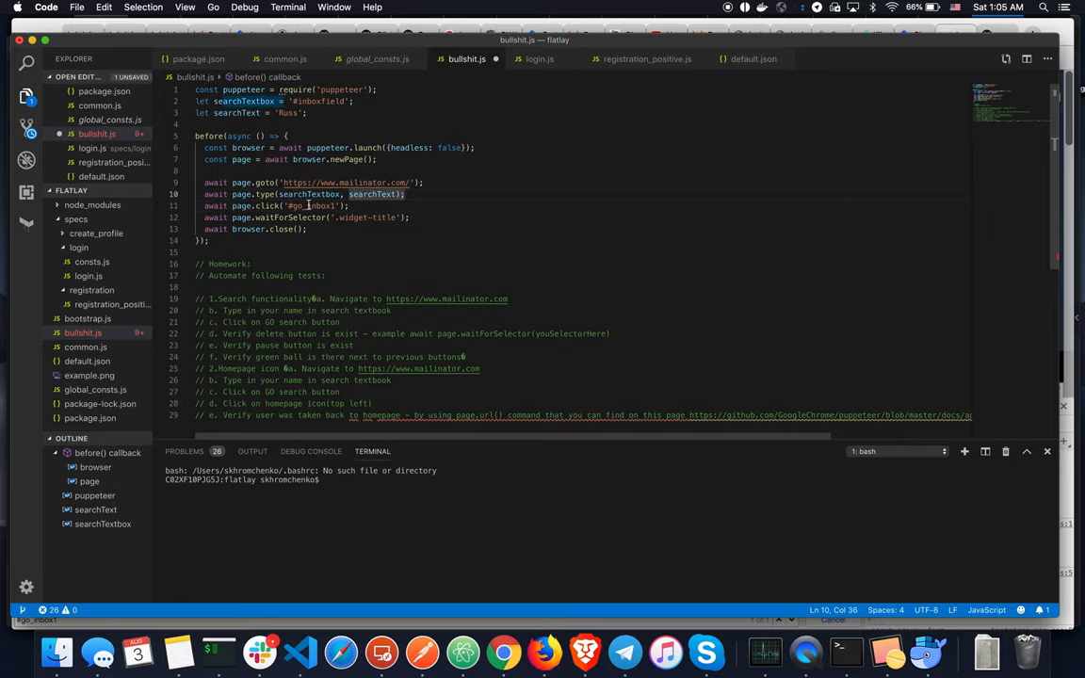
click(350, 206)
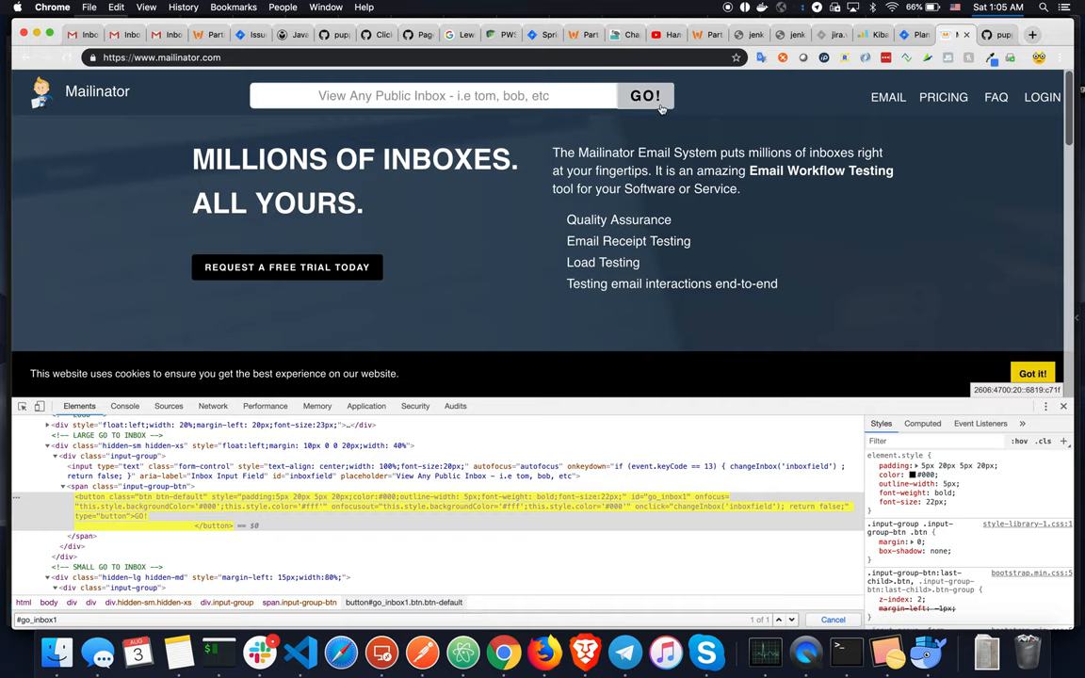
Step: Search Mailinator for 'russ' and open its public inbox with one message
text(russ)
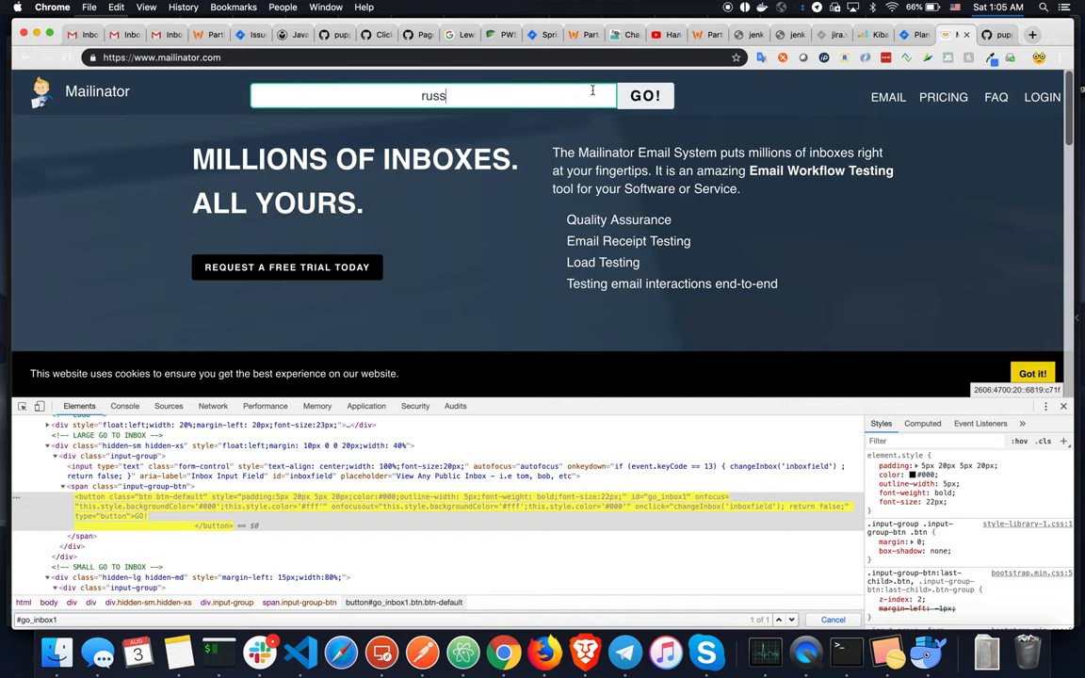
click(645, 95)
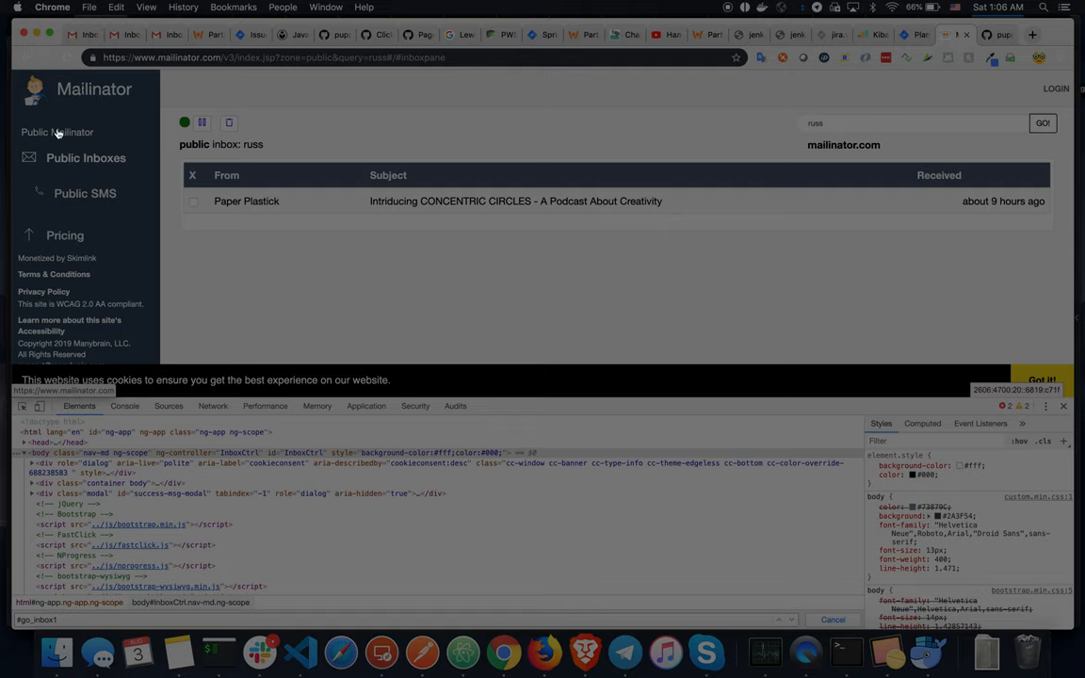
mouse_move(68, 346)
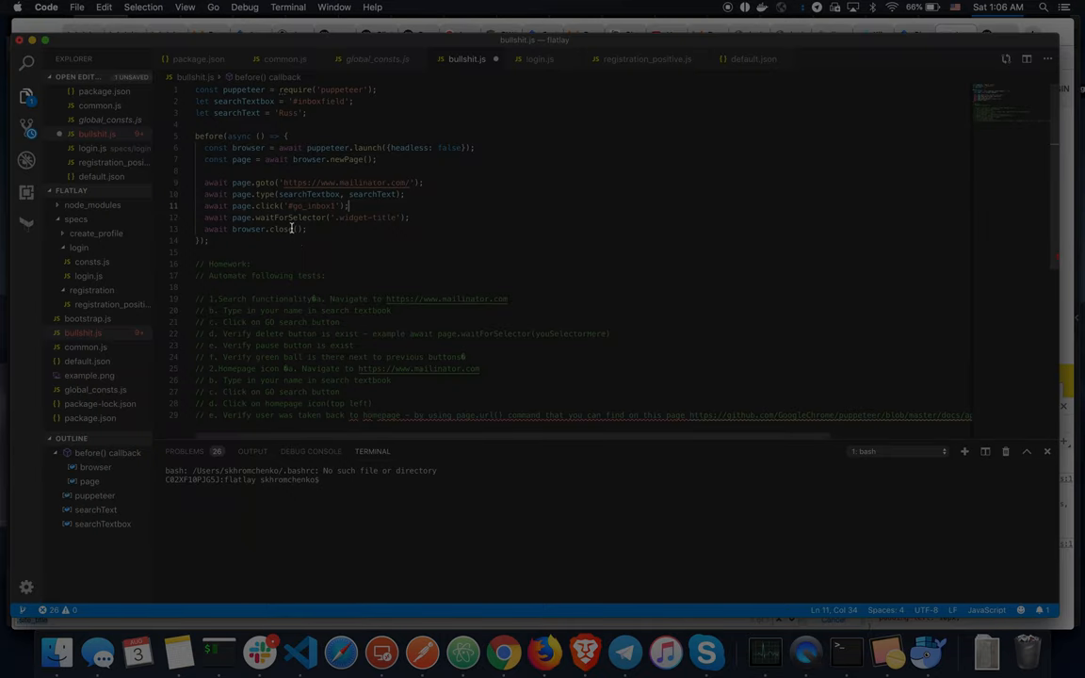
Step: Replace '.widget-title' with '.site_title' in the waitForSelector line
double_click(383, 218)
text(site_)
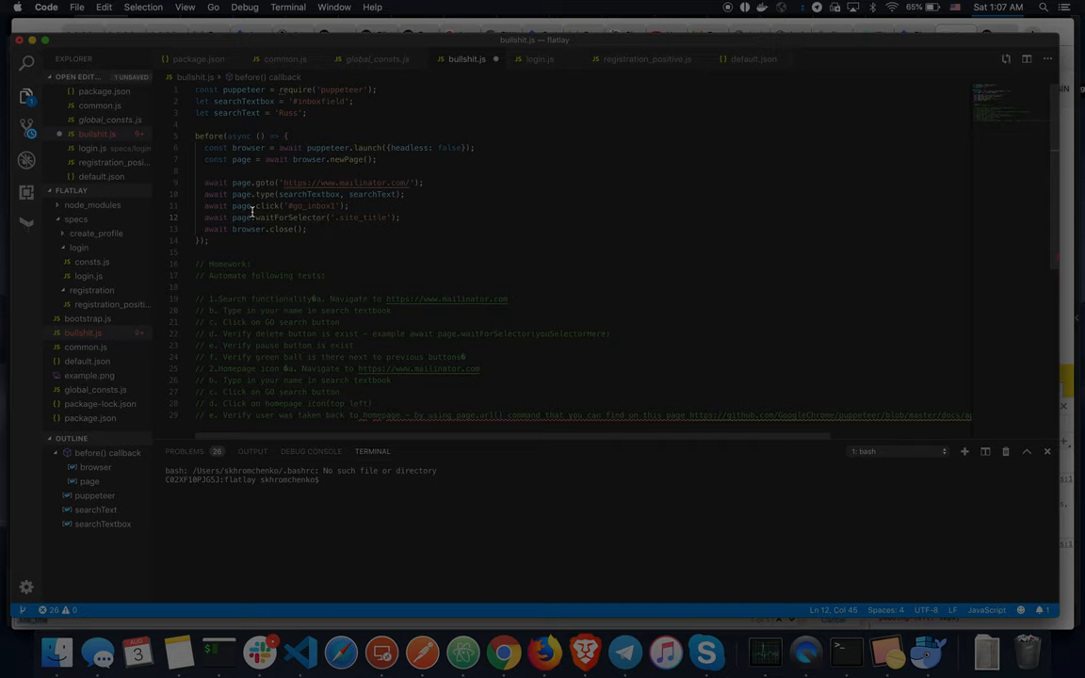
drag(205, 183, 405, 194)
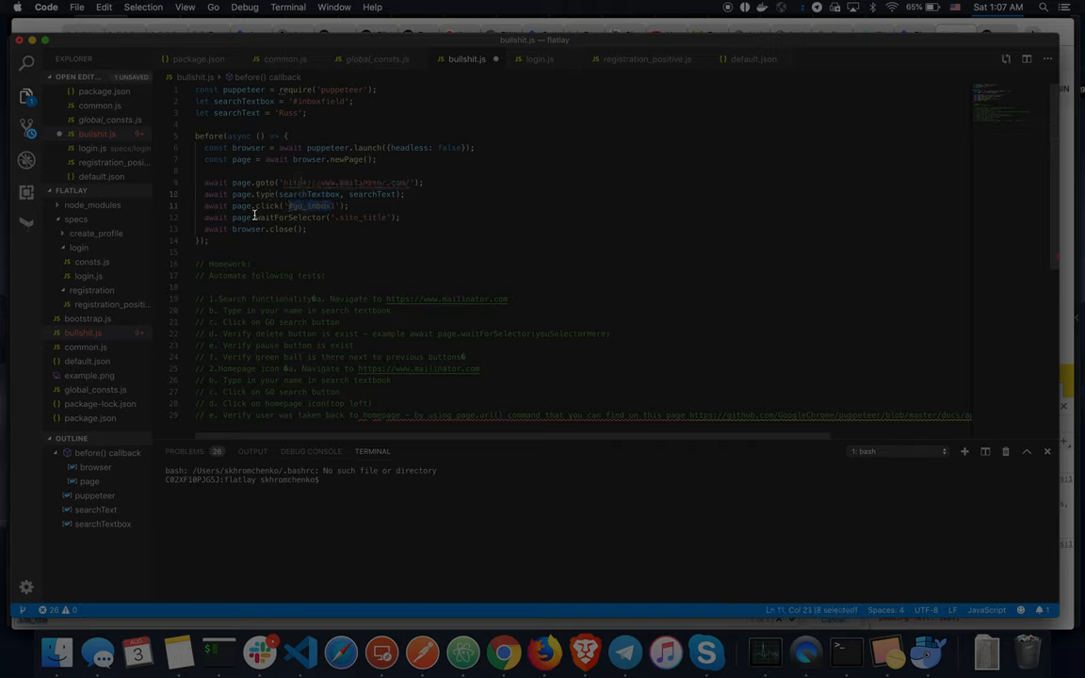
double_click(361, 217)
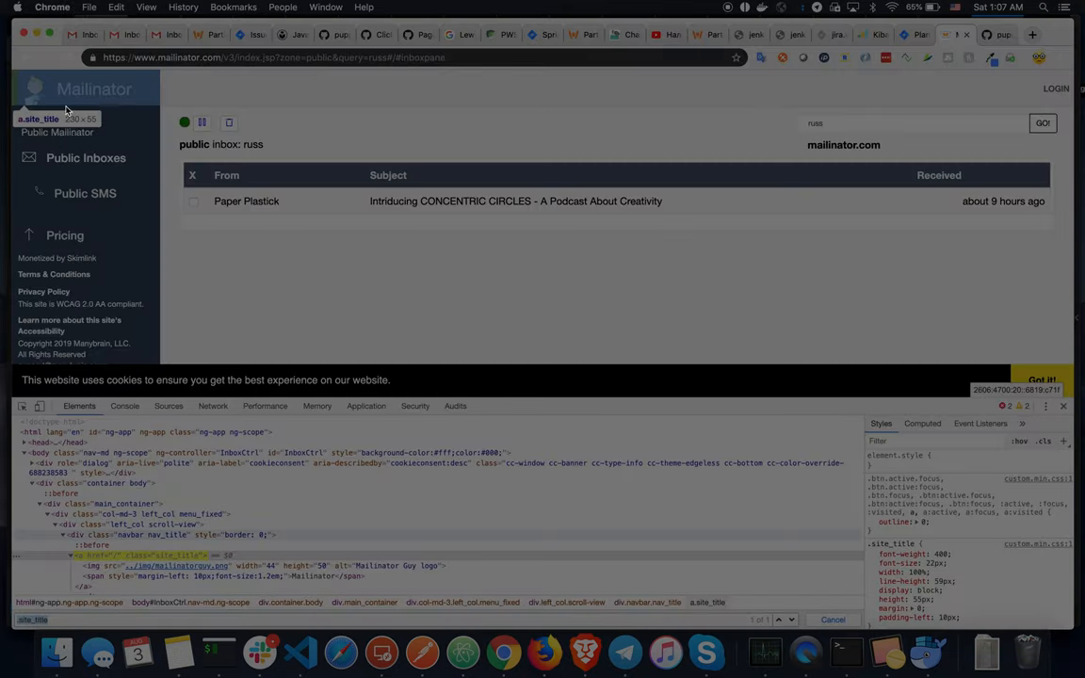
mouse_move(340, 651)
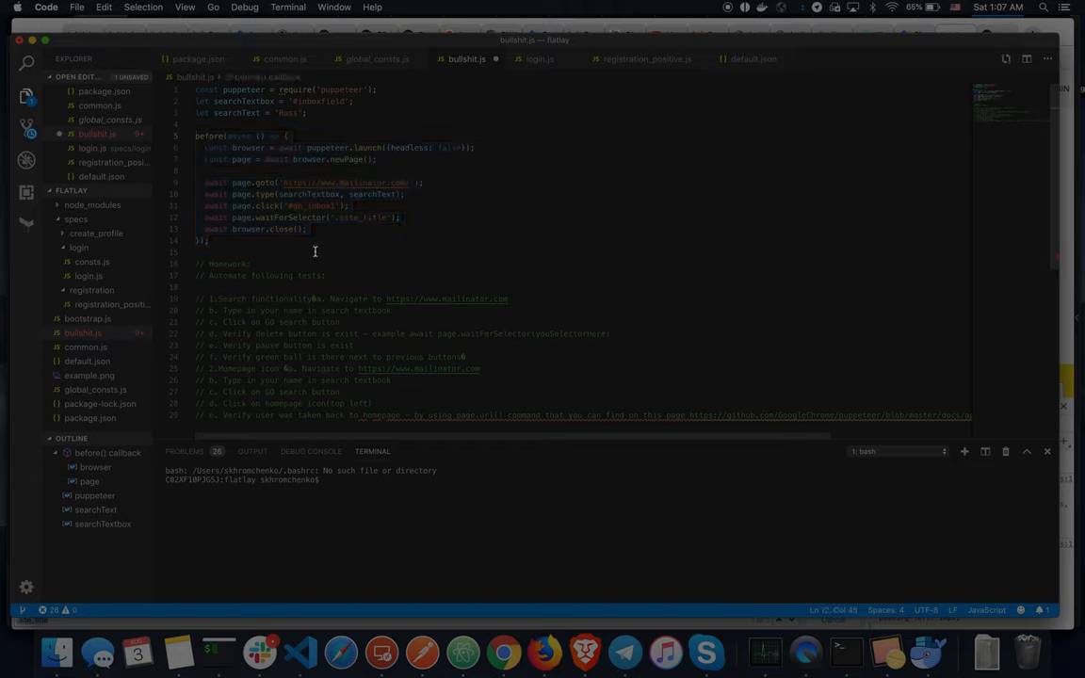
scroll(up, 3)
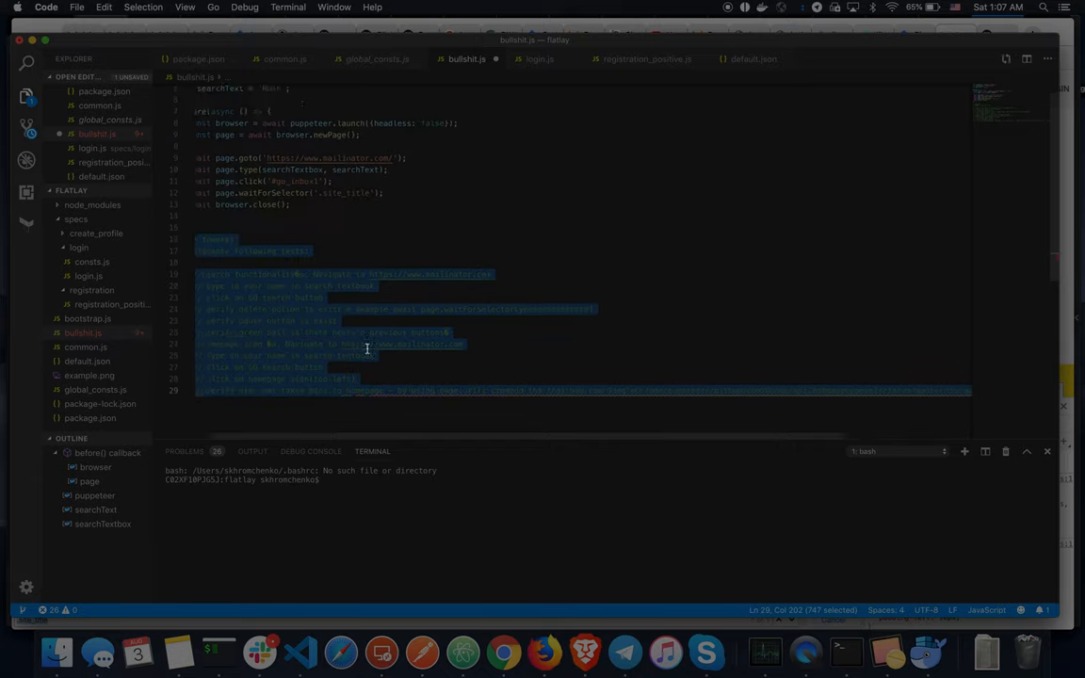
scroll(up, 3)
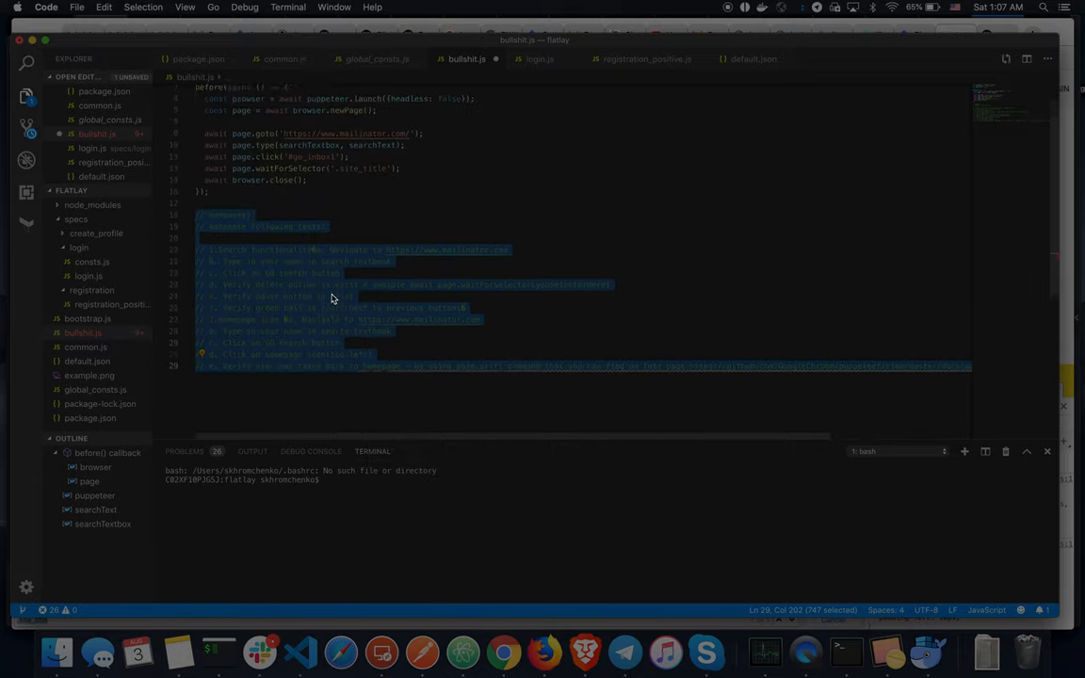